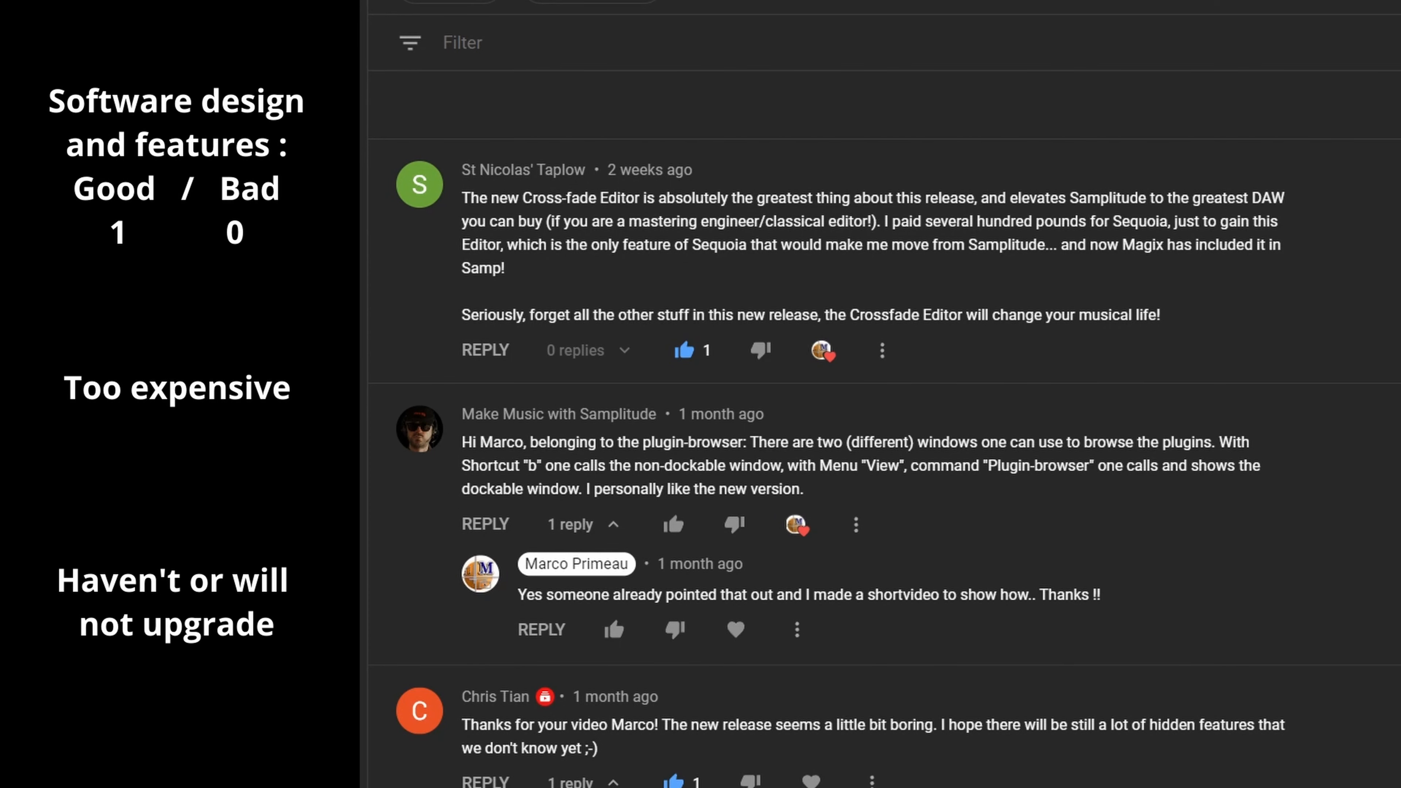
# Scroll down past the Cross-fade Editor praise to Tim Mcalpine's master fader thread.
pyautogui.scroll(-3)
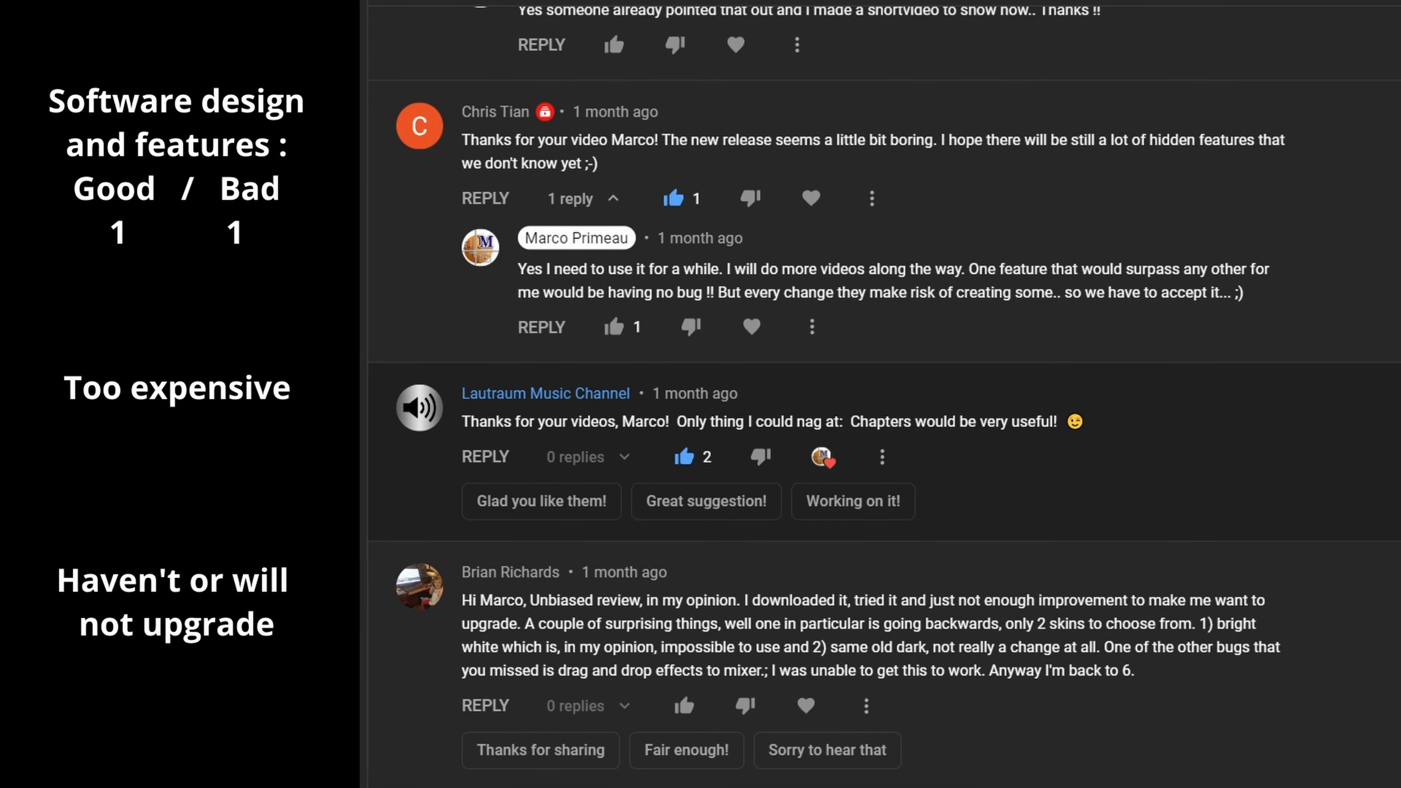
pyautogui.scroll(-3)
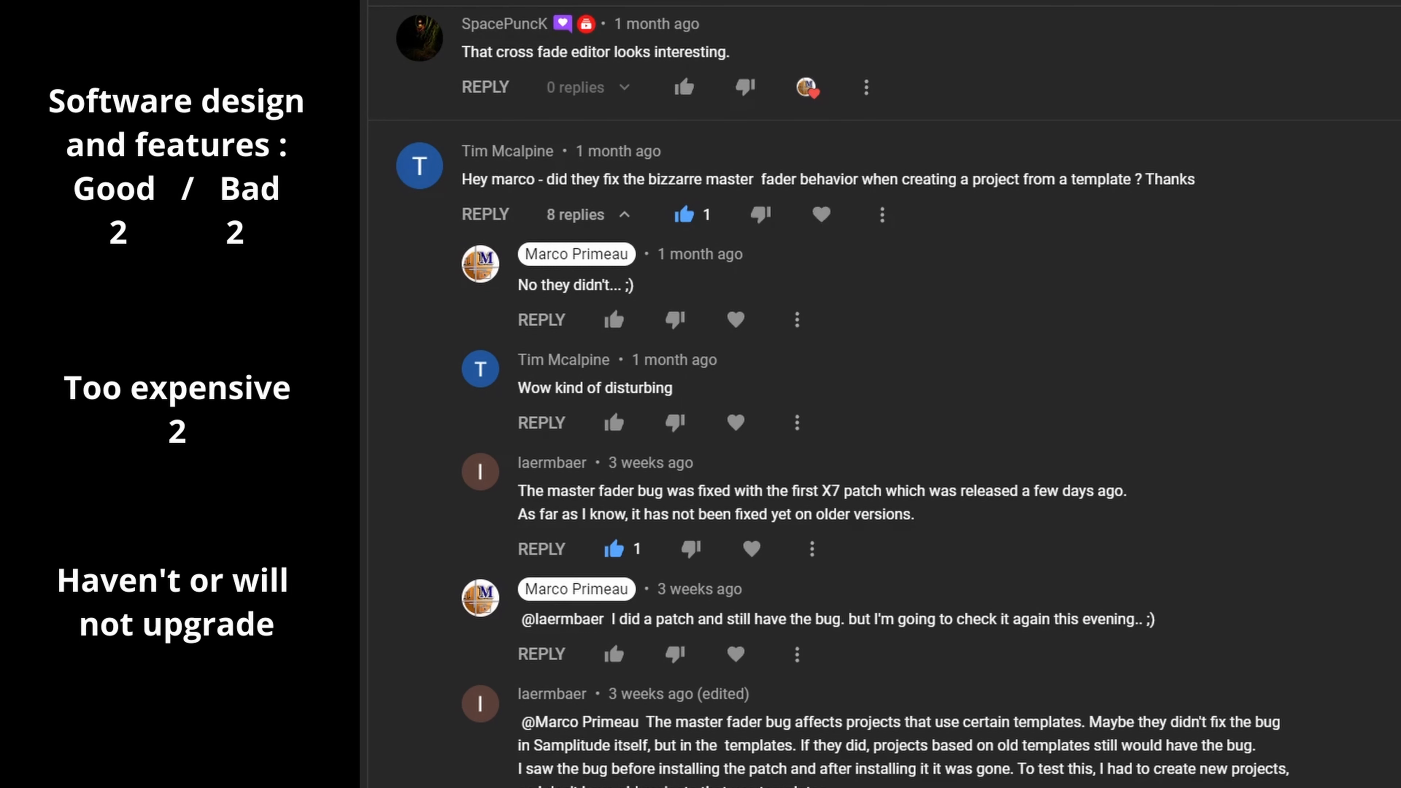
pyautogui.scroll(-3)
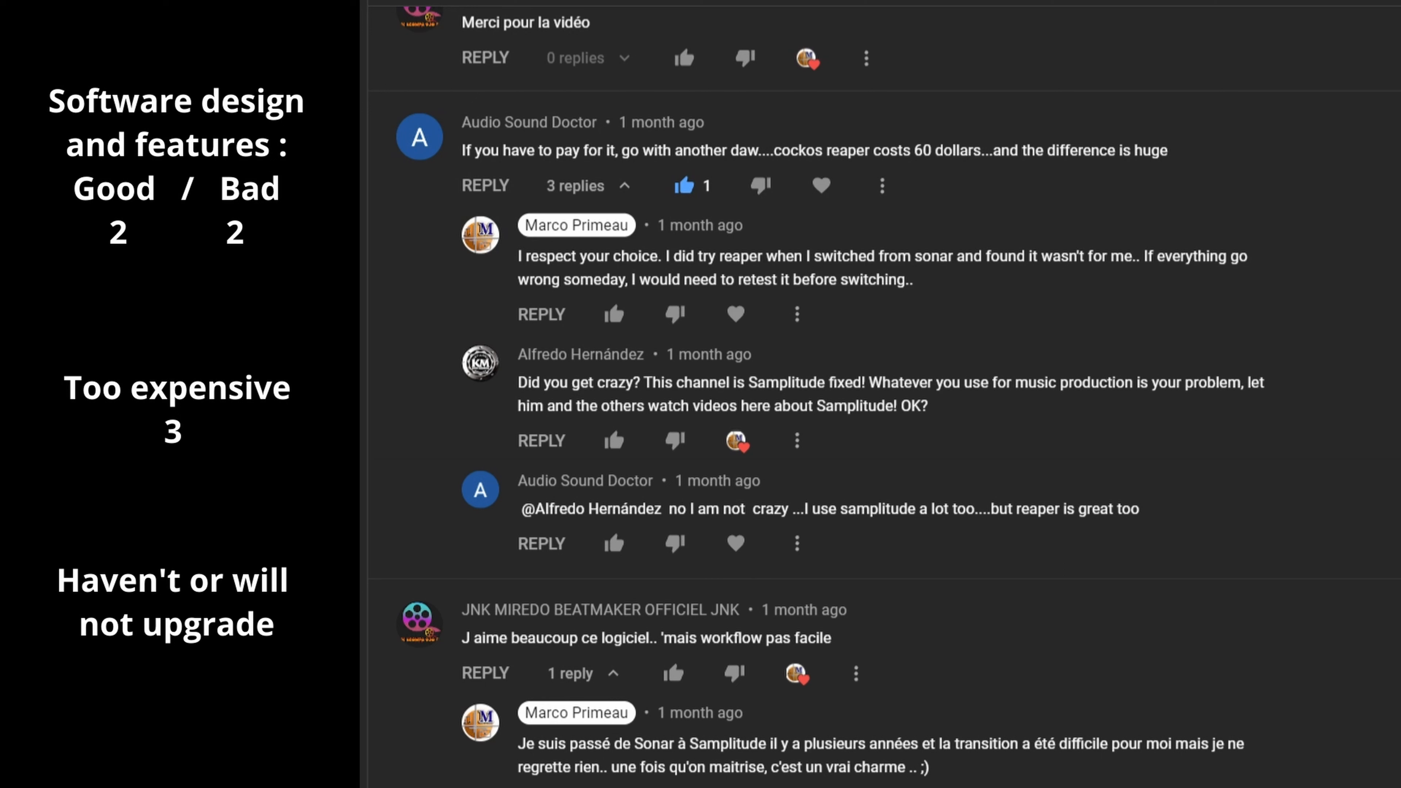
pyautogui.scroll(-3)
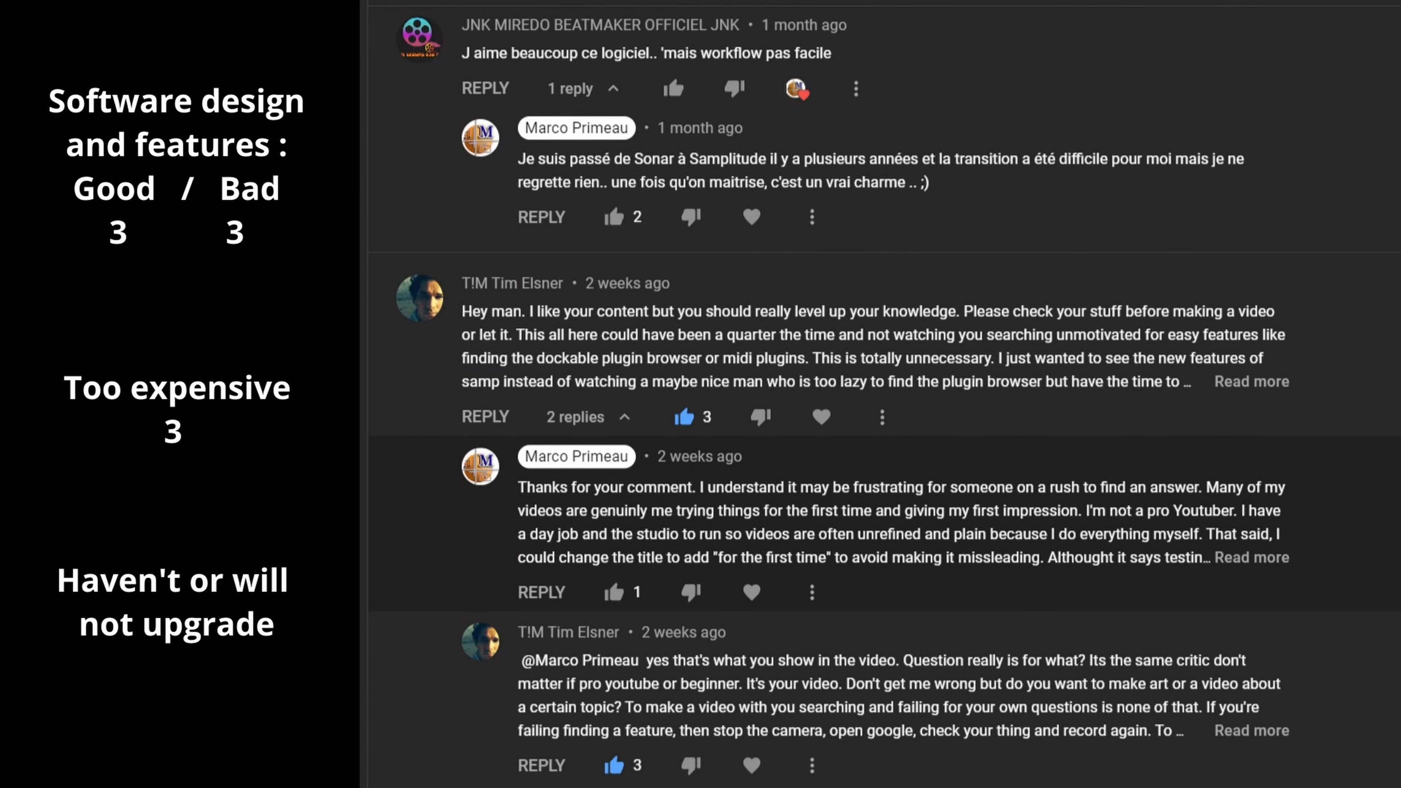
pyautogui.scroll(-3)
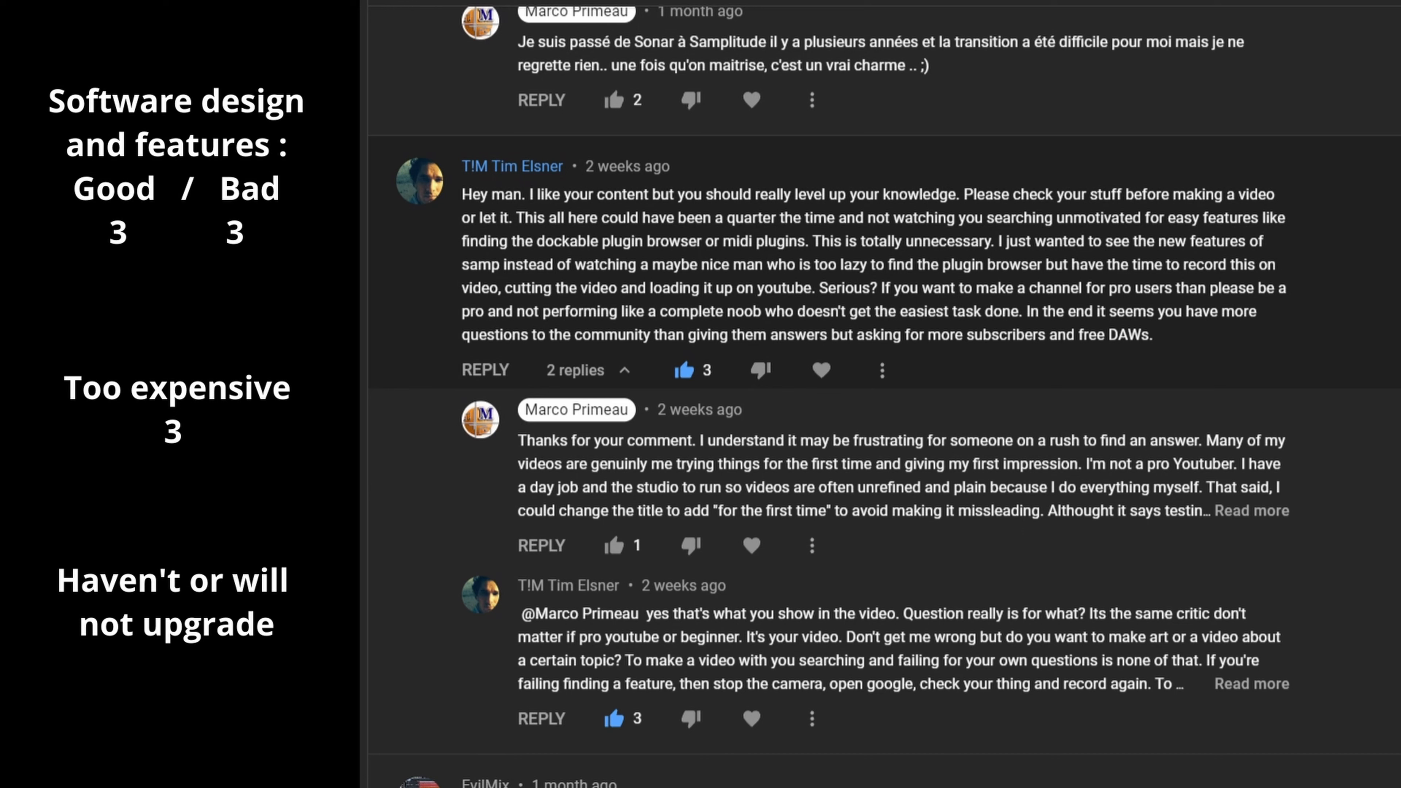
pyautogui.scroll(-3)
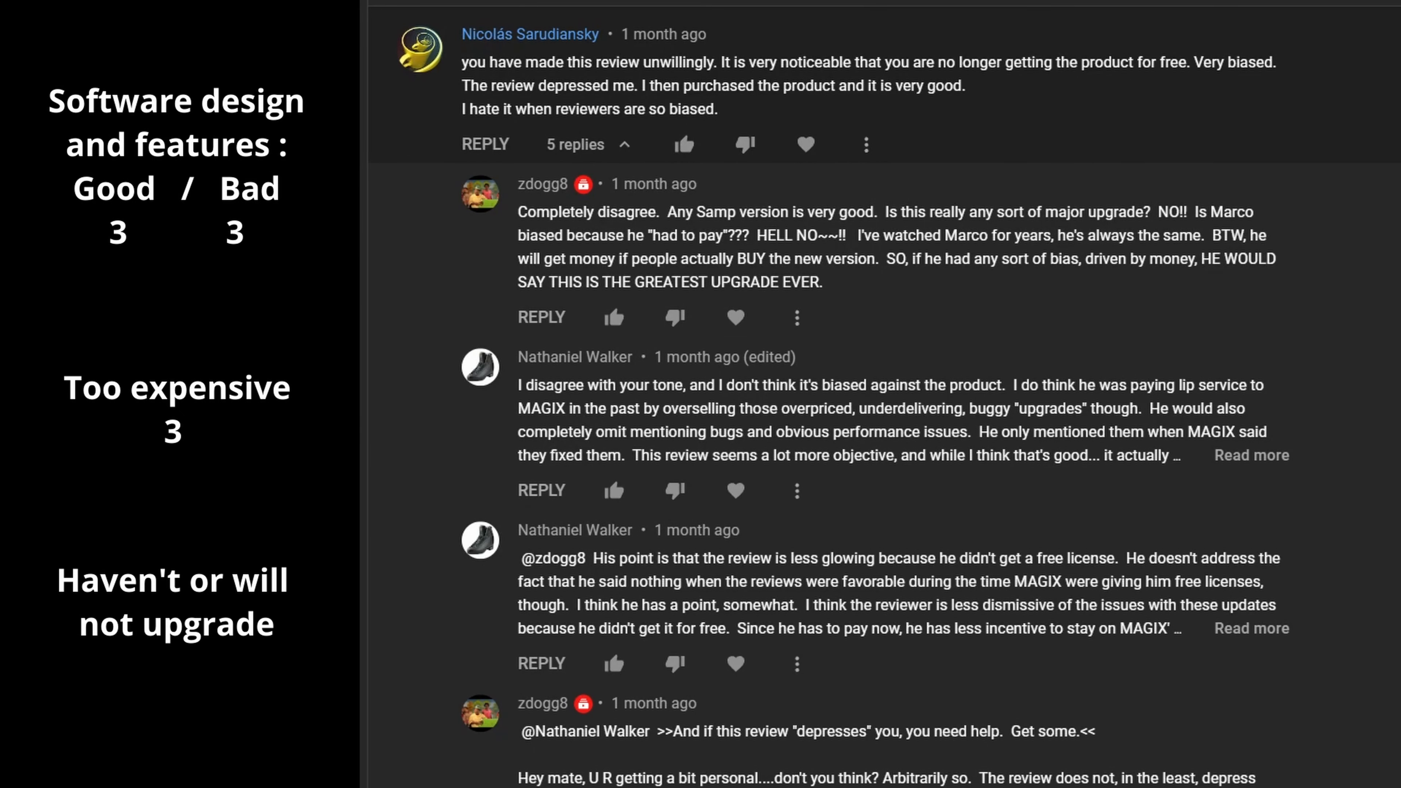
pyautogui.scroll(-3)
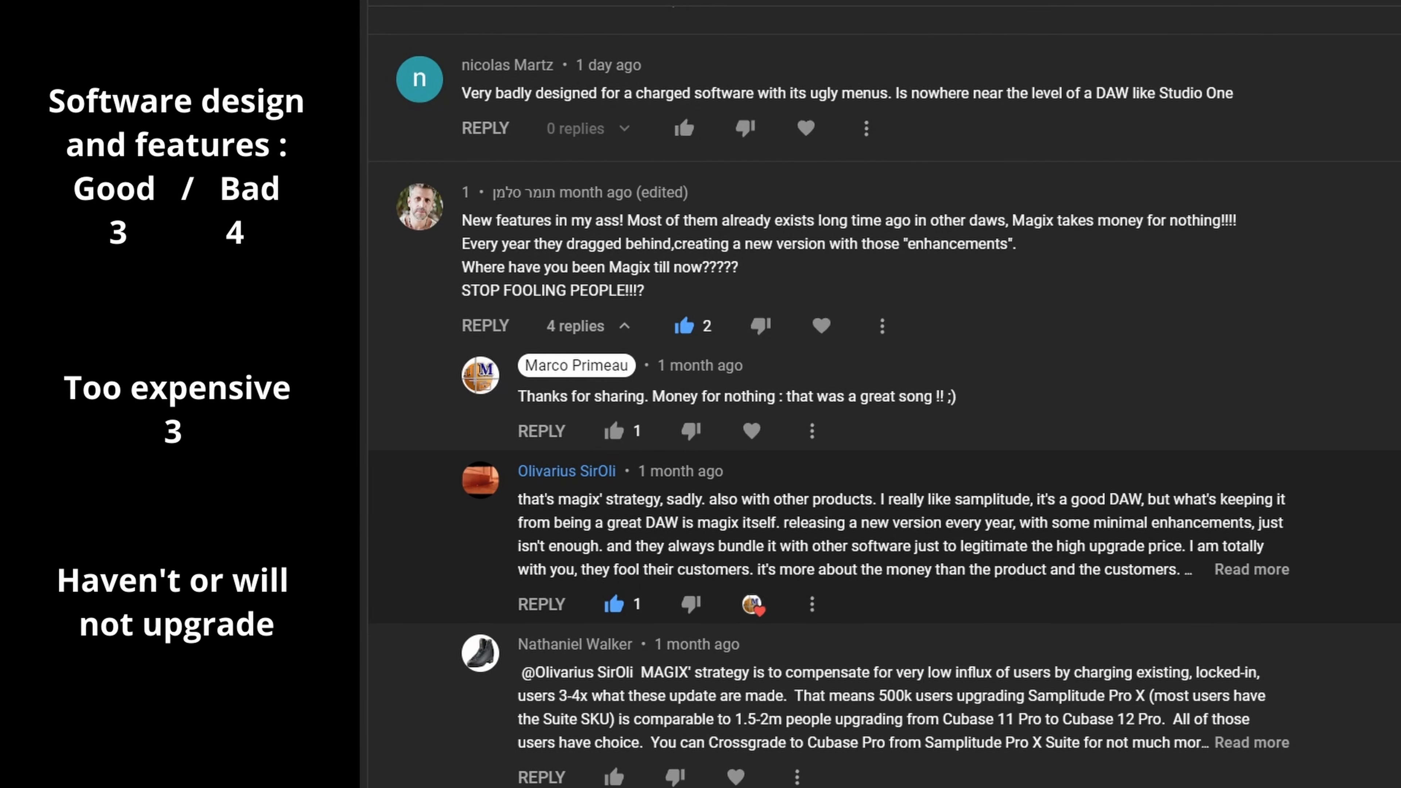
# Scroll past the long hesitating-to-upgrade comment until the next replies appear.
pyautogui.scroll(-3)
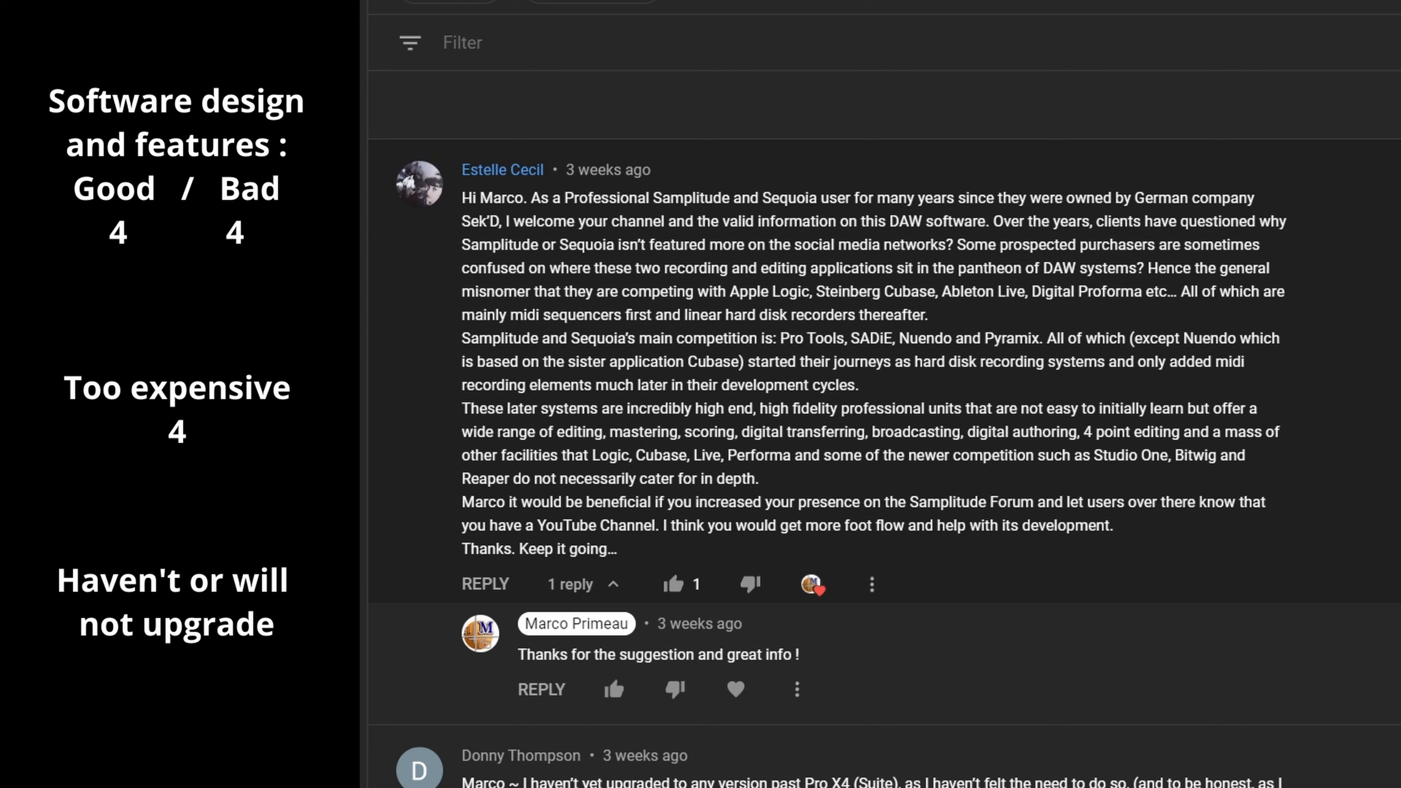
pyautogui.scroll(-3)
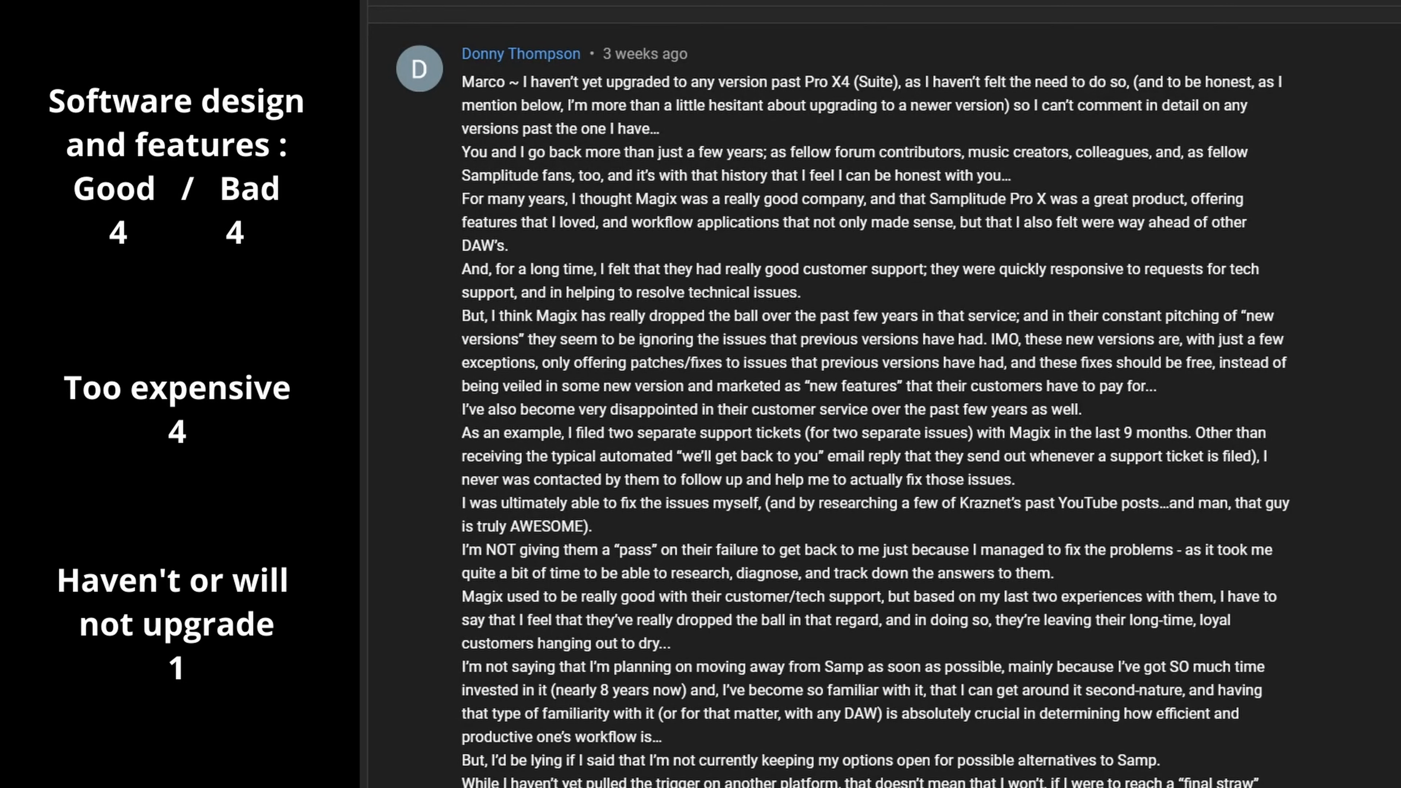
pyautogui.scroll(-3)
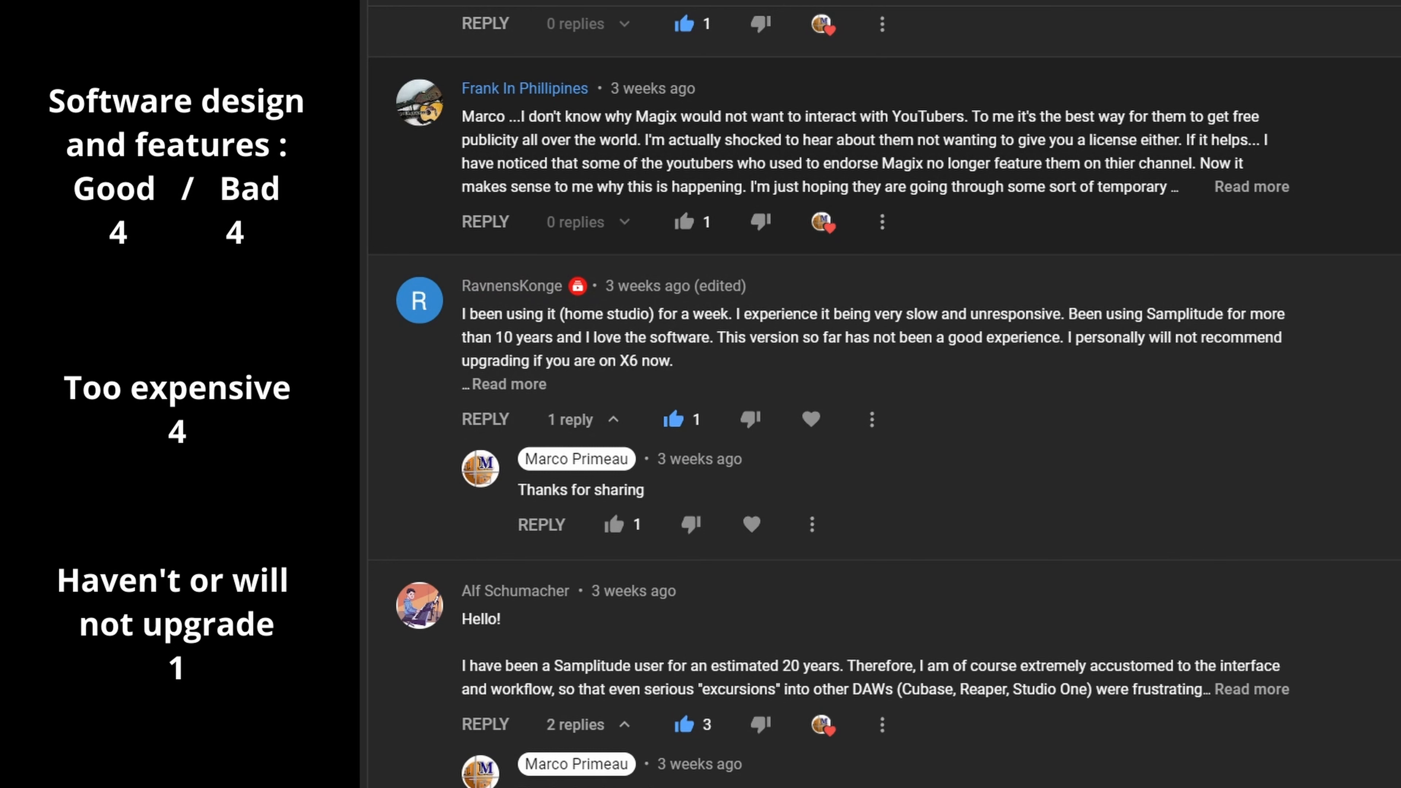
# Expand the Magix-and-YouTubers comment and scroll to the slow-performance comment.
pyautogui.click(1251, 187)
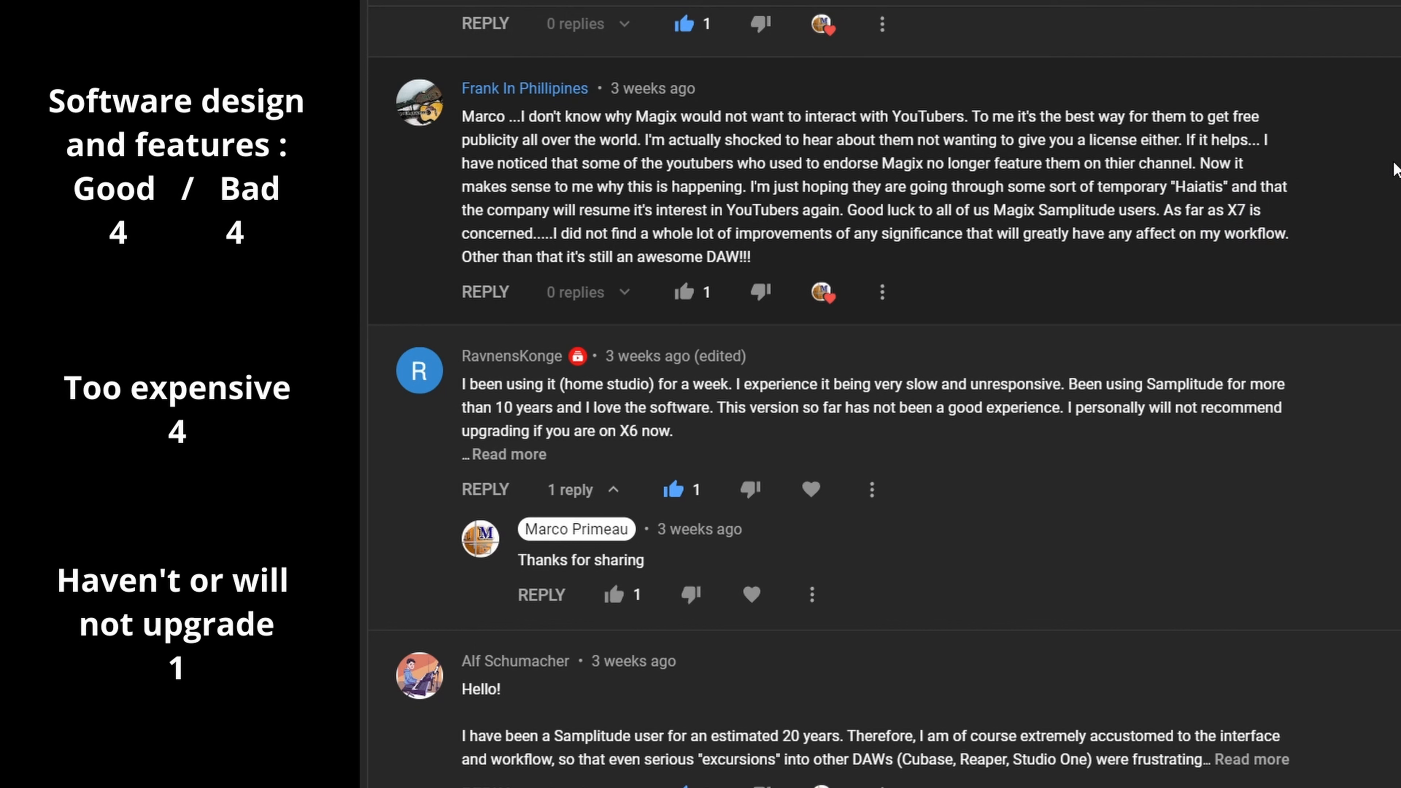
pyautogui.scroll(-3)
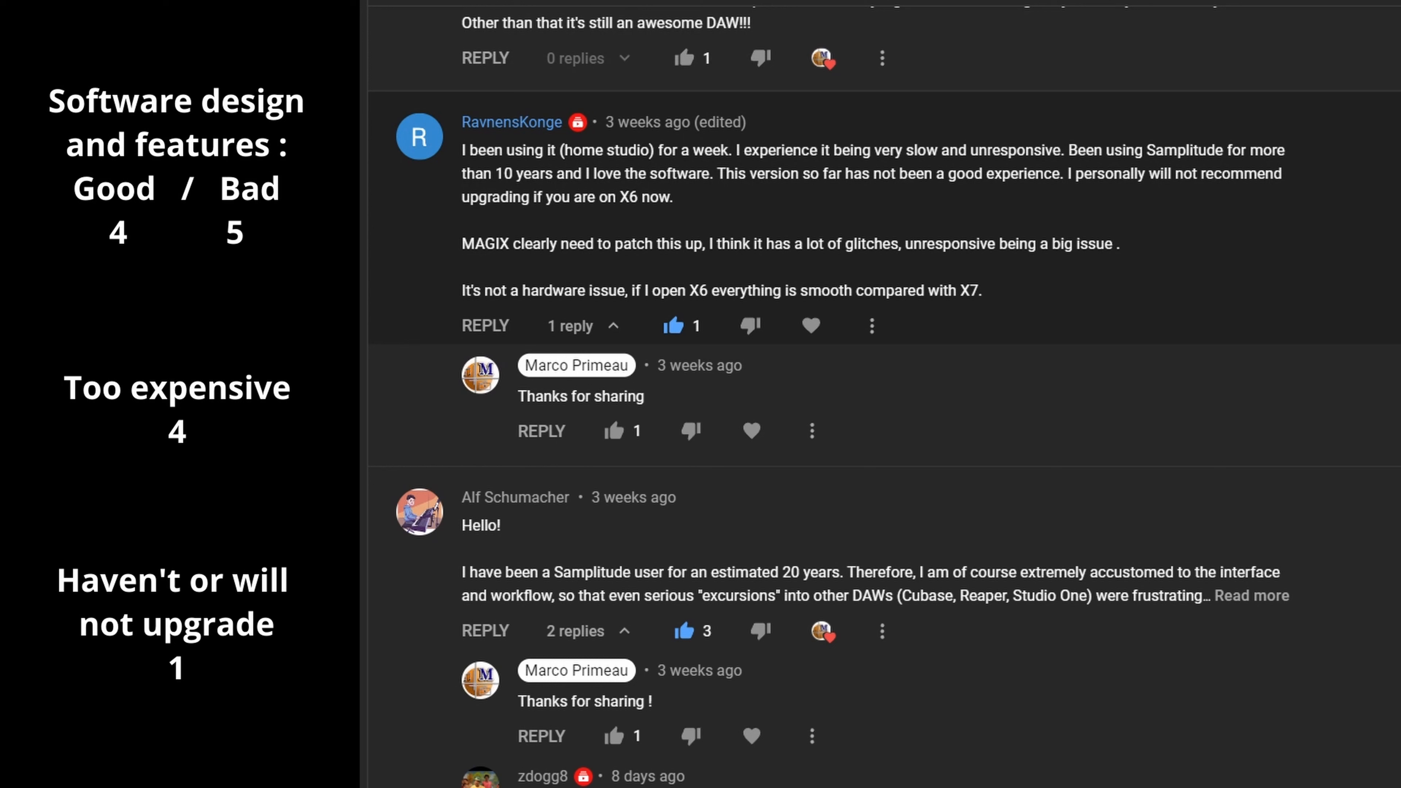
# Scroll down to the twenty-year Samplitude user's comment about staying with X6.
pyautogui.scroll(-3)
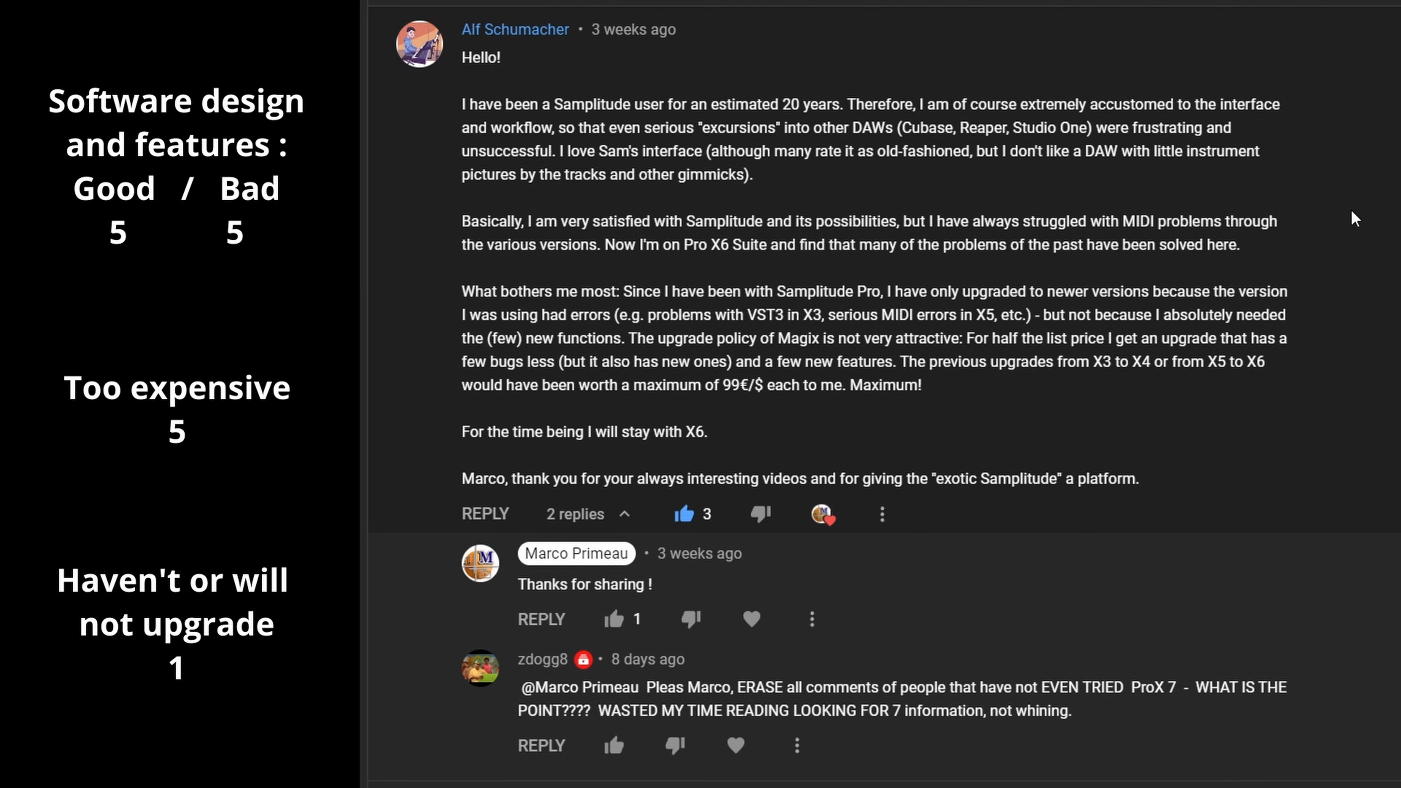
# Scroll to the comments on small paid updates, Pro X6 pricing and Auto-Tune resetting.
pyautogui.scroll(-3)
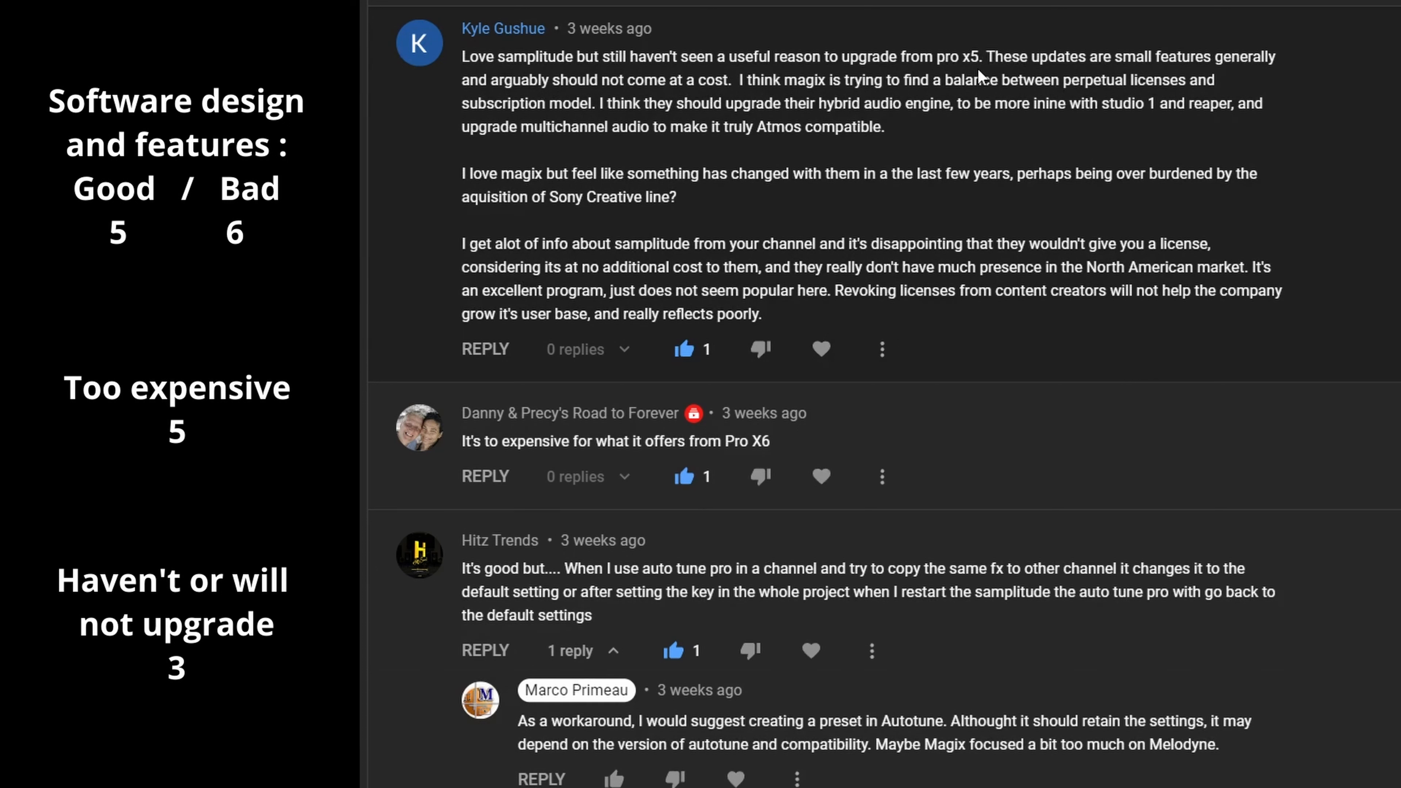
pyautogui.moveTo(1386, 140)
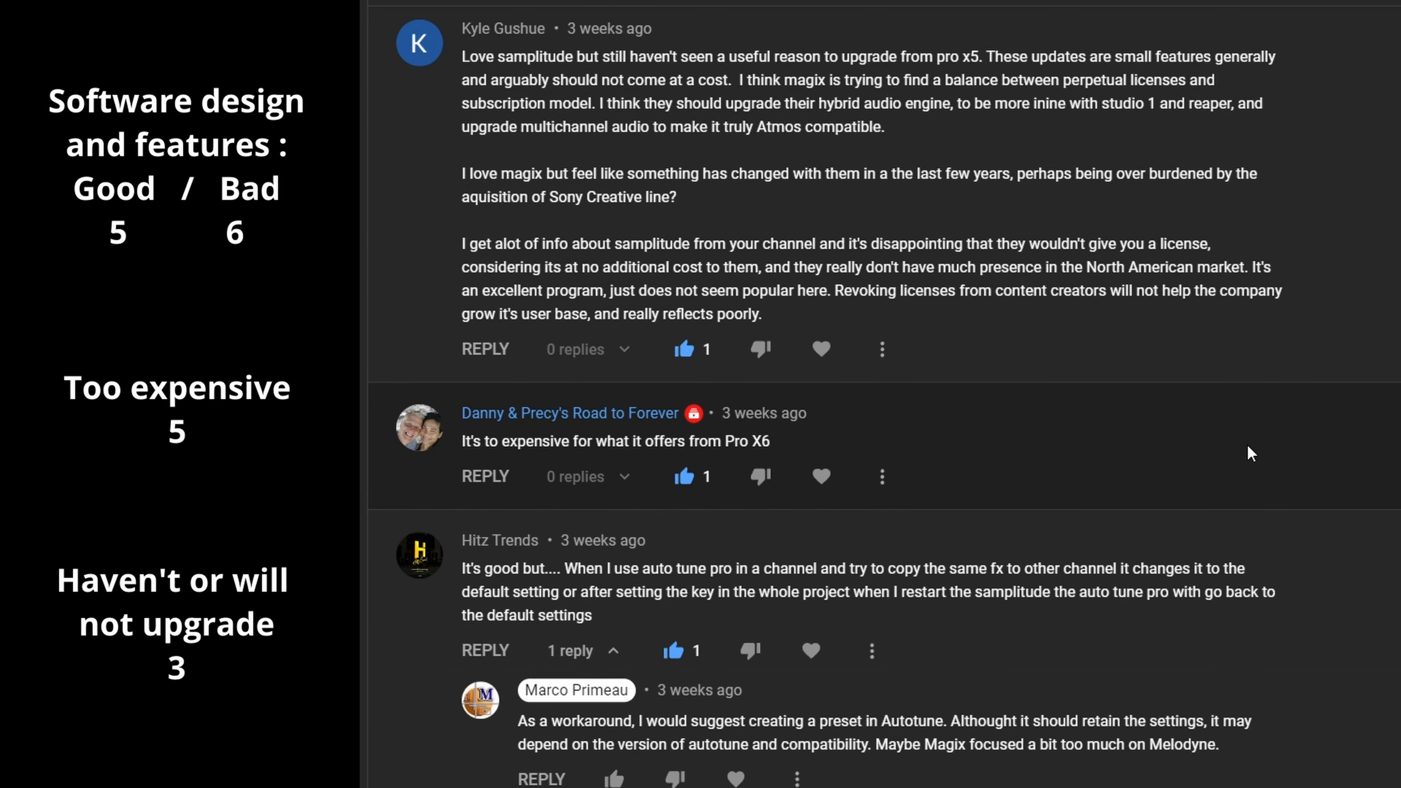
pyautogui.scroll(-3)
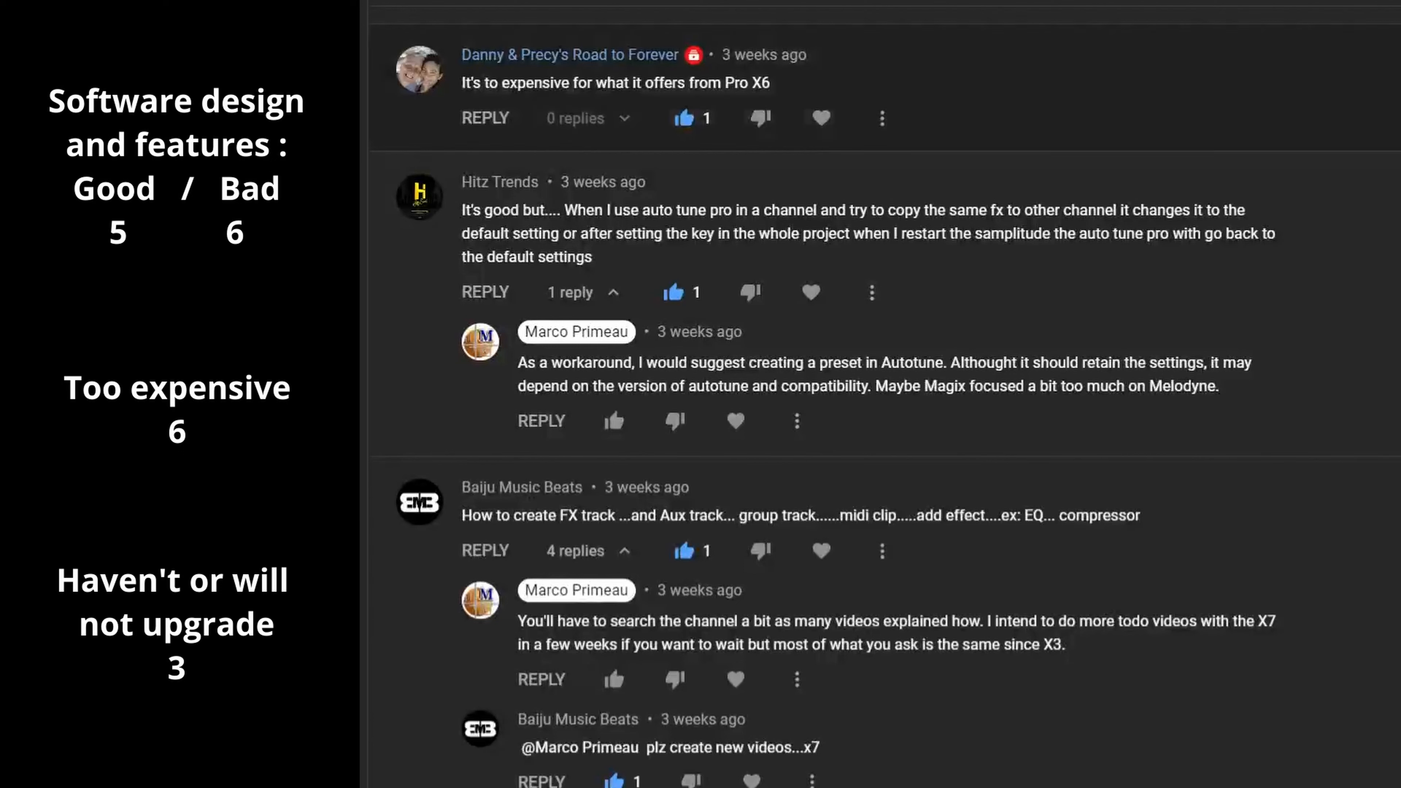